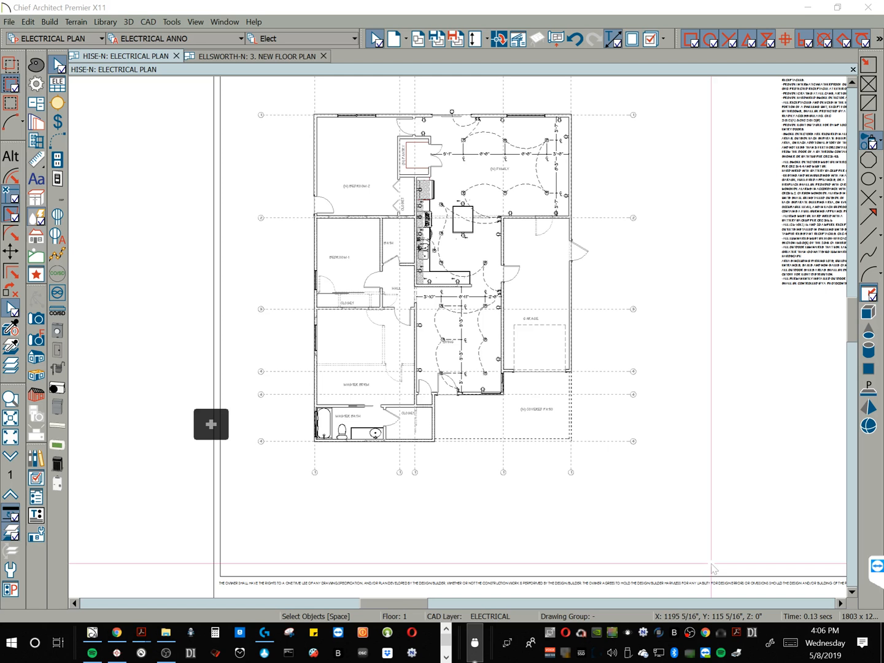
Step: Show the File menu commands for the open HISE-N electrical plan
left_click(9, 23)
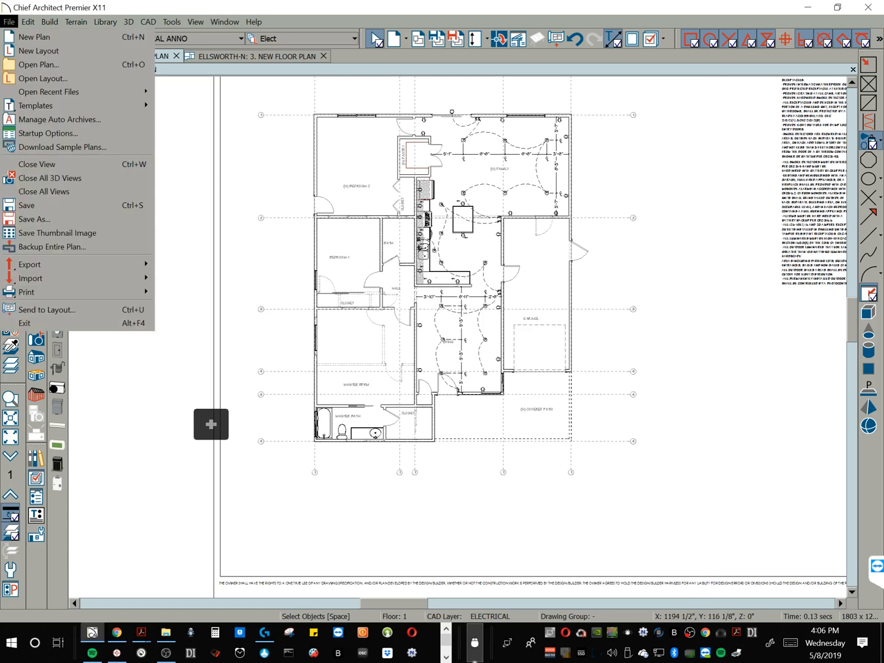
Step: Start a blank plan and draw 26'-2" by 18'-8" exterior walls with one interior wall
left_click(35, 37)
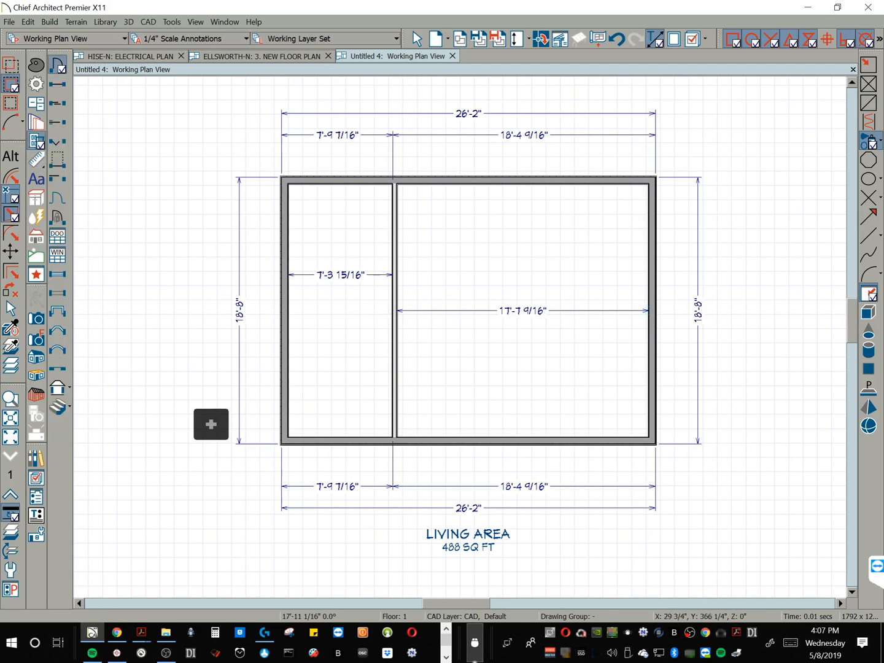
left_click(354, 162)
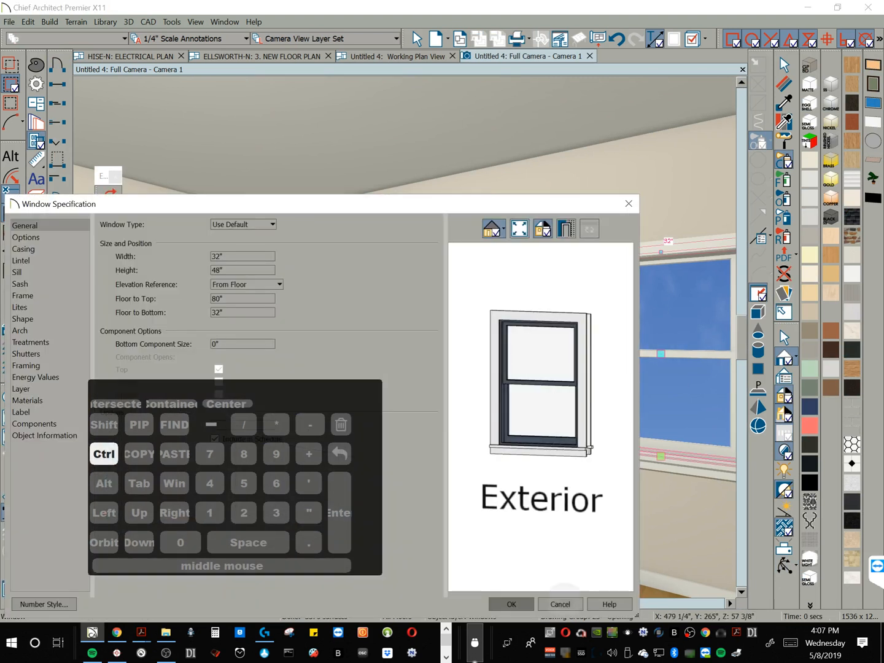
Step: Accept the 32"×48" window settings and return from the 3D camera to the floor plan
left_click(510, 604)
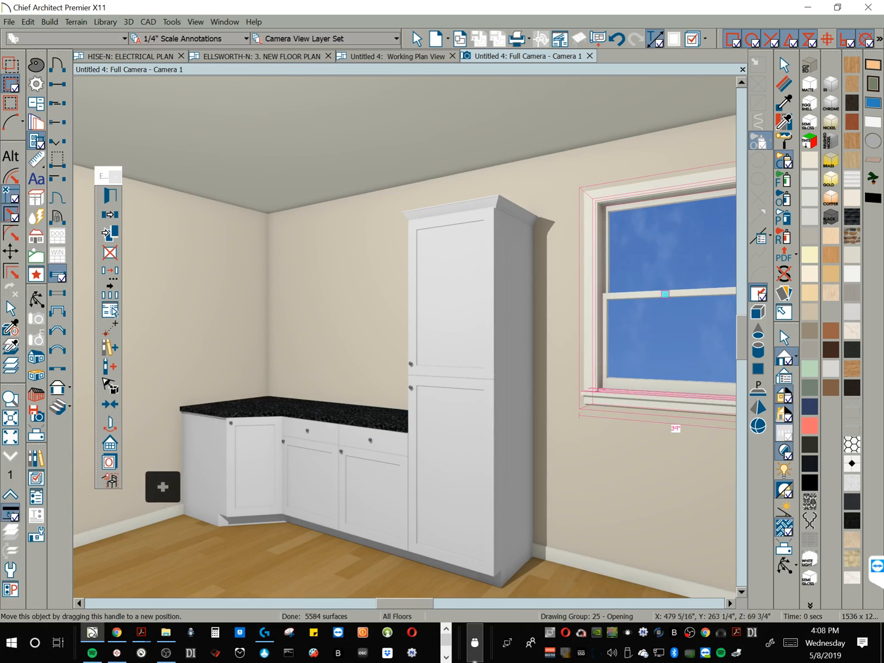
left_click(398, 56)
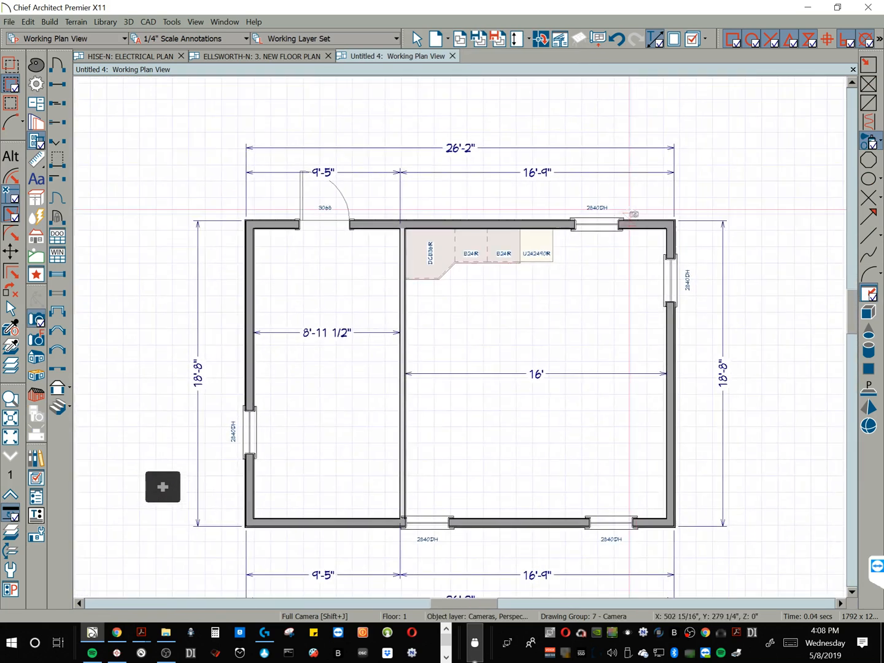
scroll("up", 3)
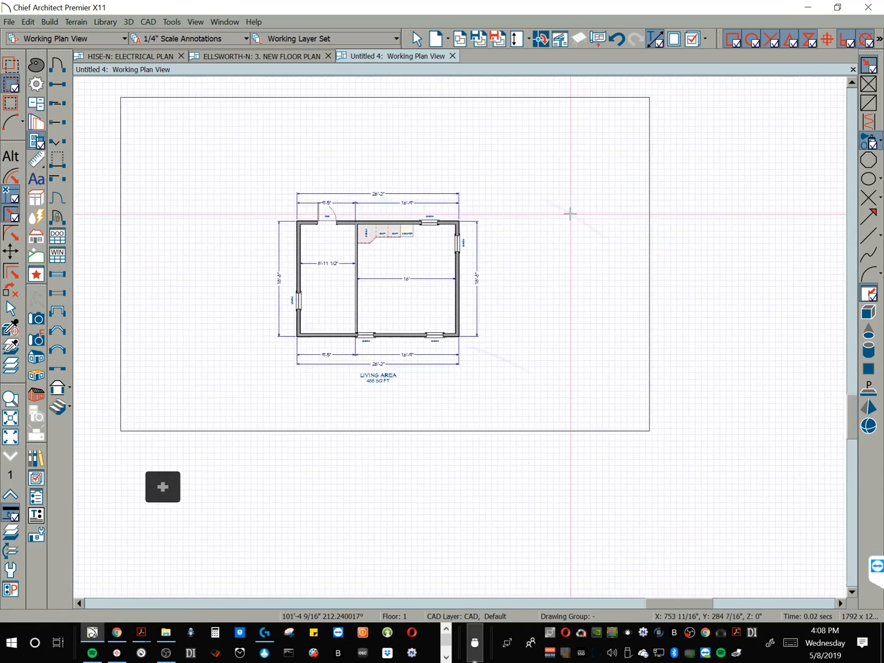
scroll("up", 3)
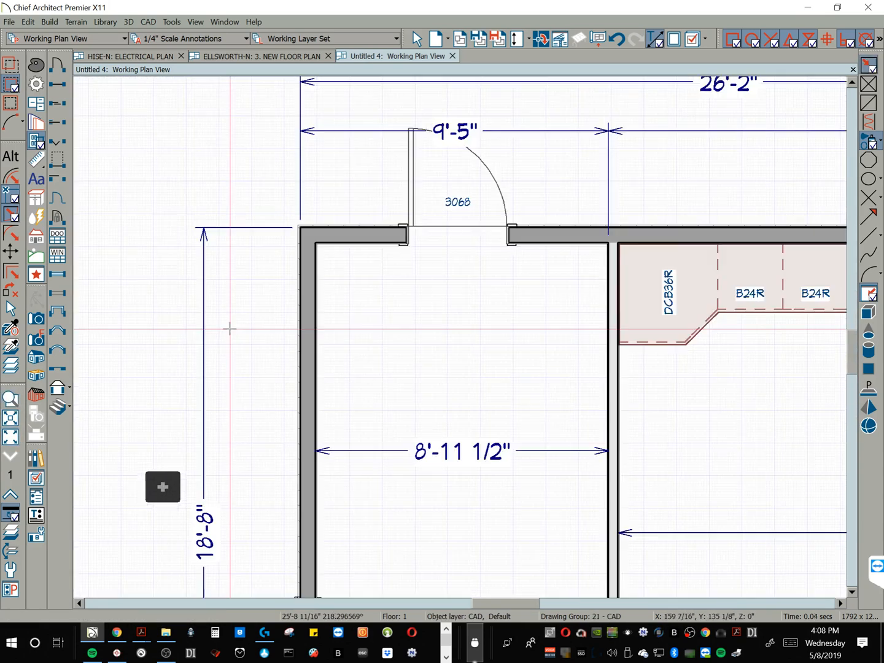
scroll("down", 3)
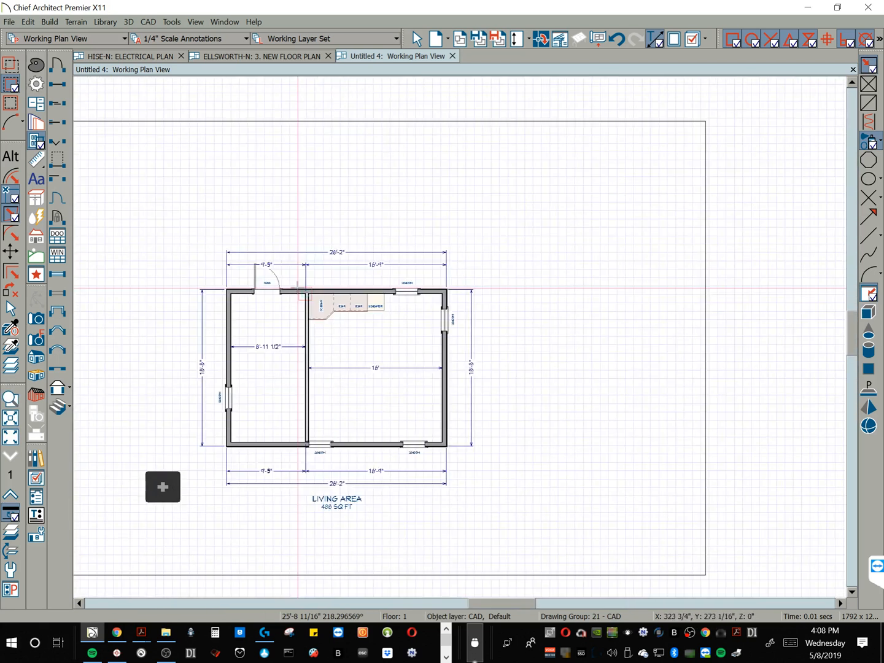
scroll("down", 3)
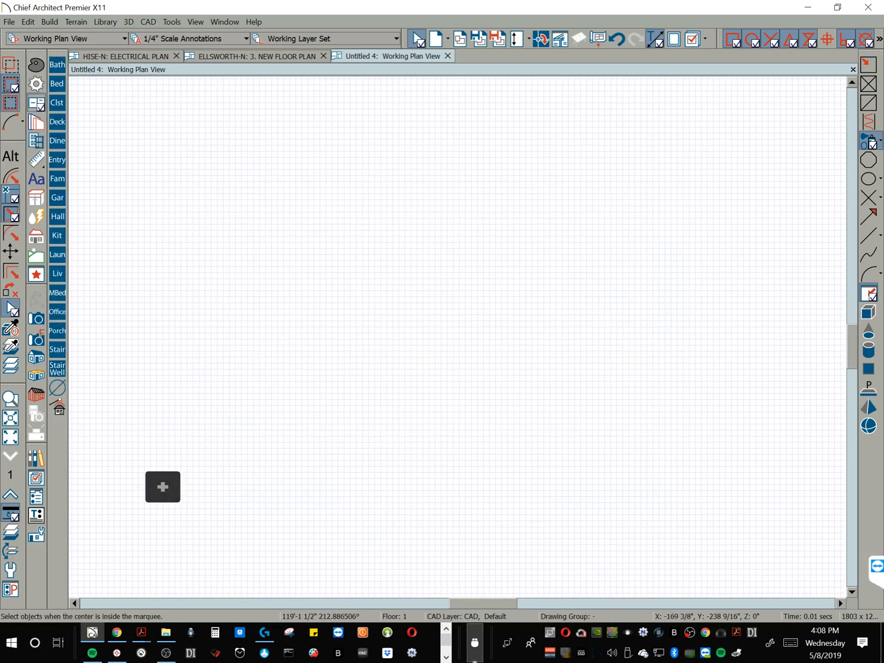
mouse_move(35, 103)
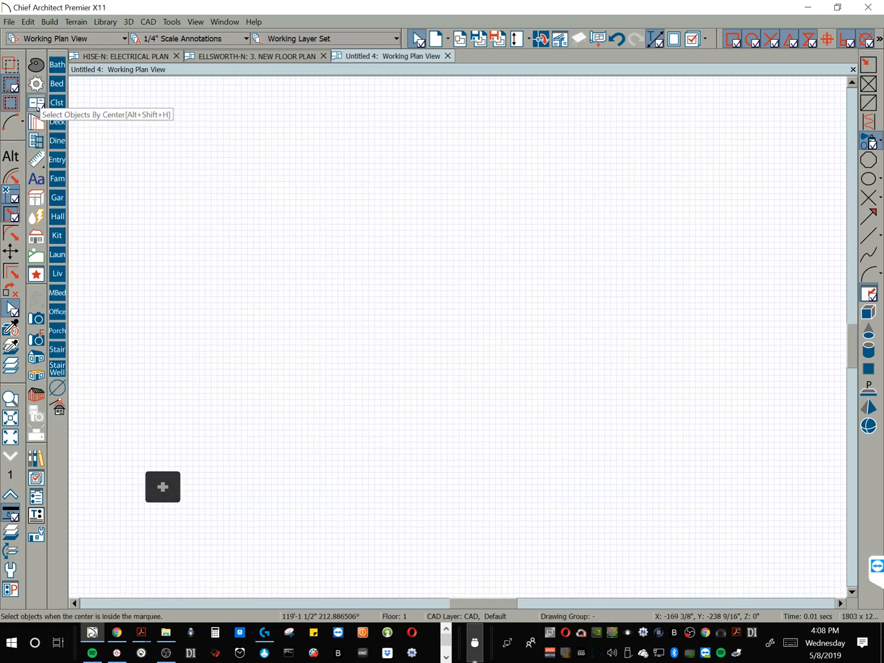
Step: Place bath, bedroom and remaining room boxes, then switch to the electrical plan drawing
left_click(58, 64)
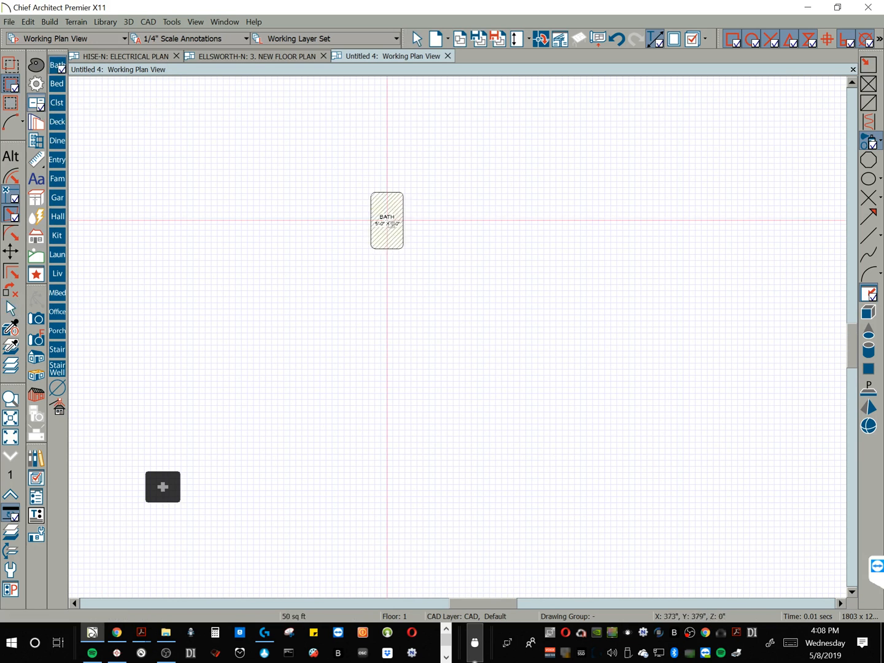
left_click(56, 84)
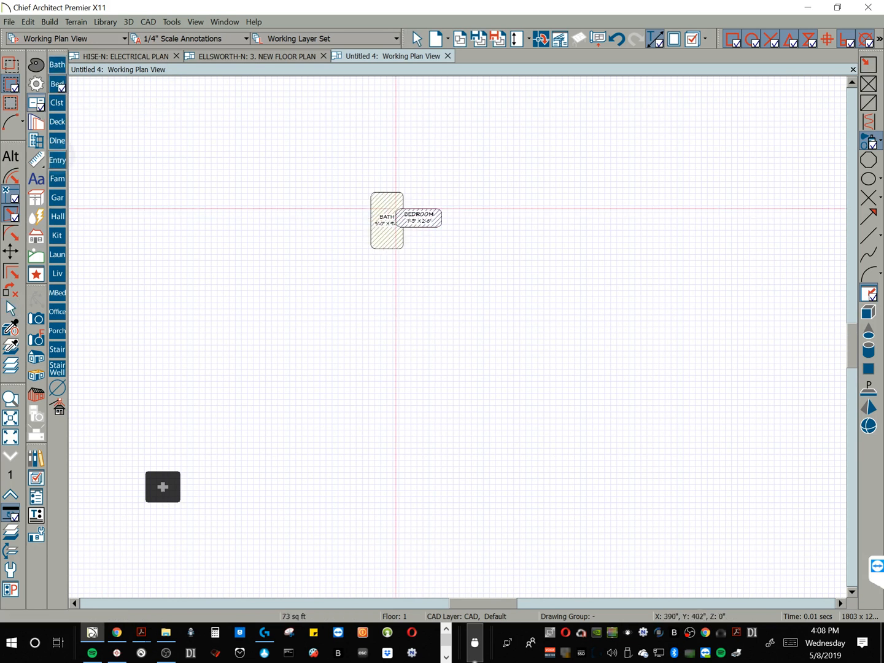
left_click(56, 160)
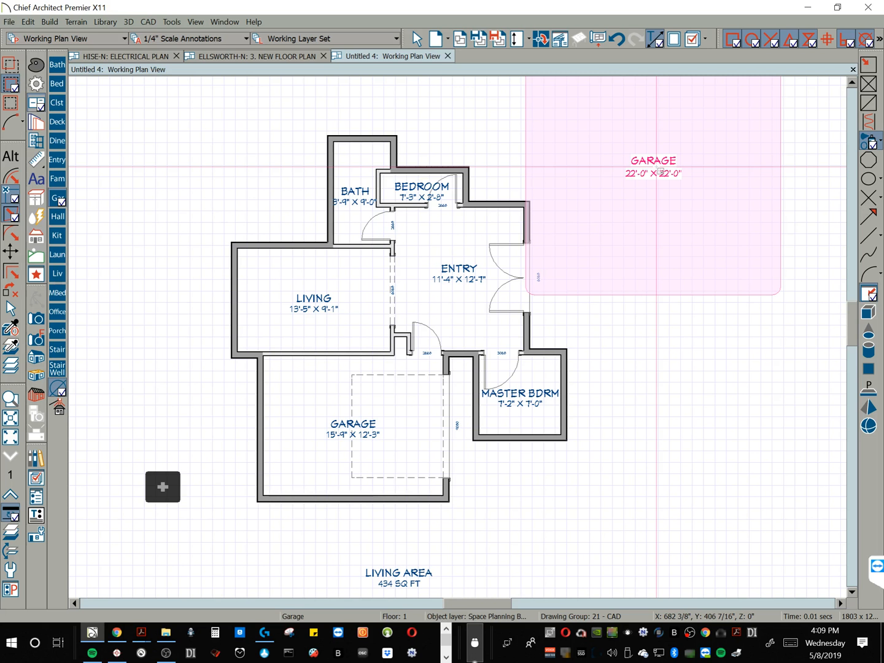
left_click(123, 56)
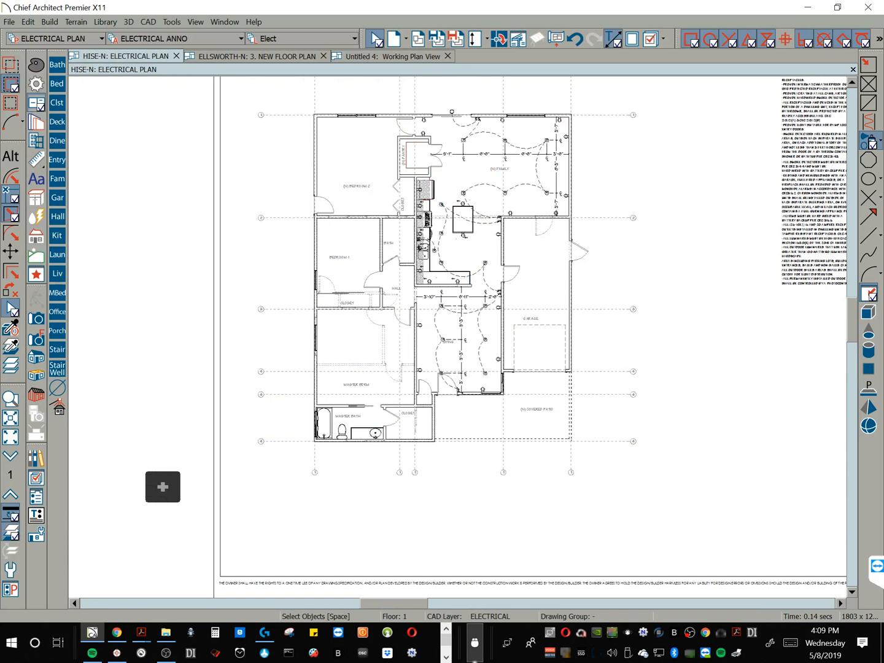
left_click(117, 56)
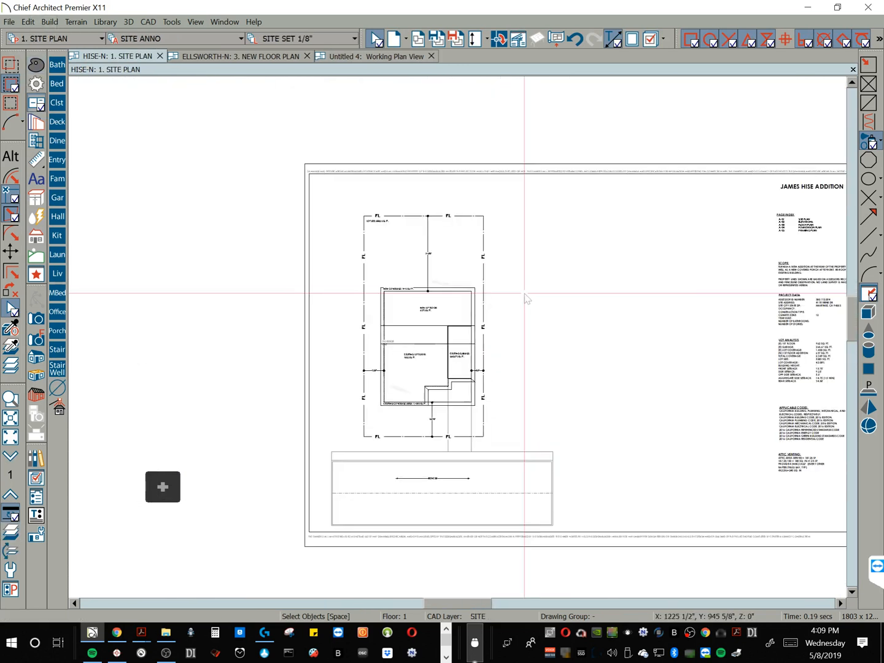
left_click(56, 38)
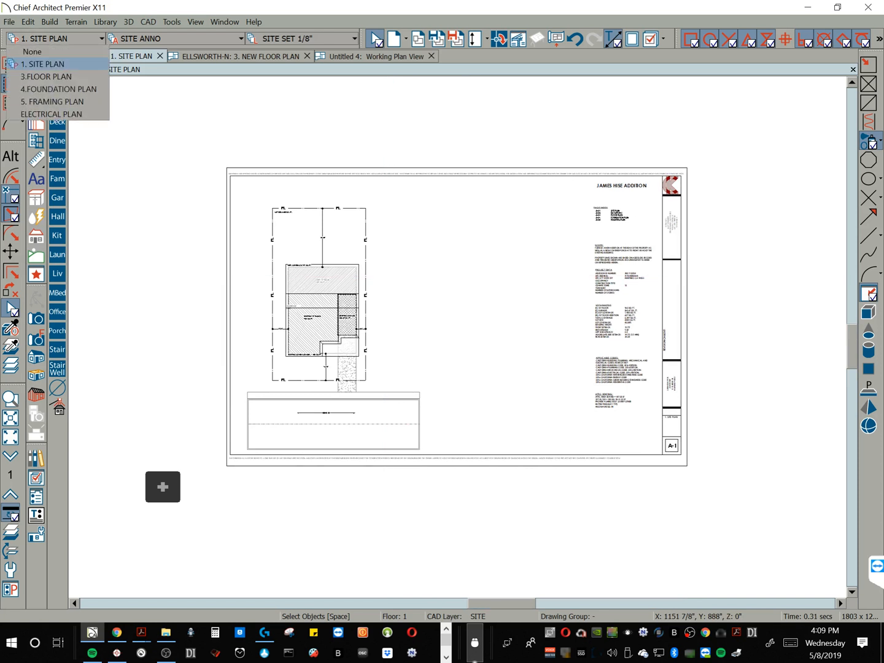
left_click(47, 76)
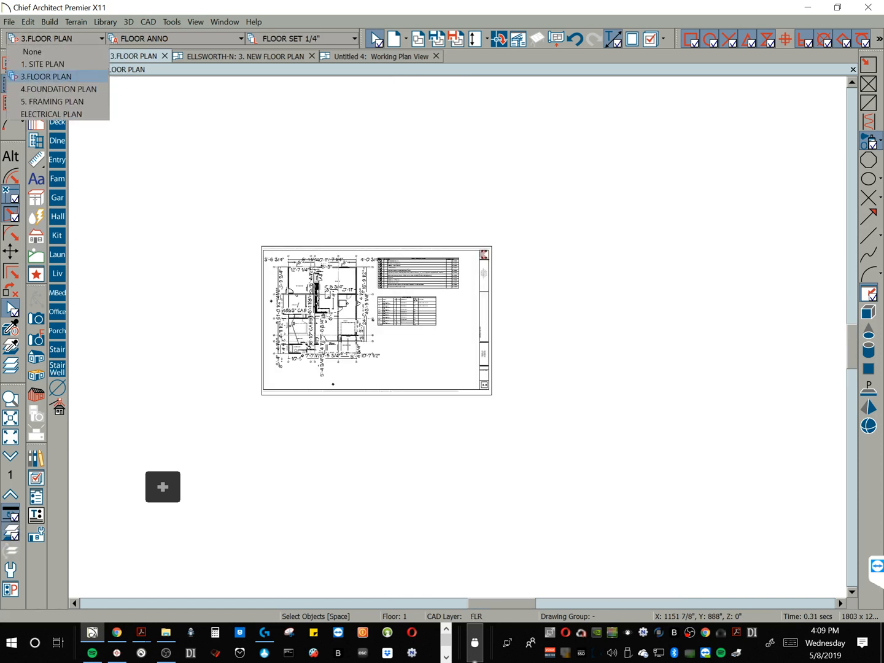
left_click(61, 101)
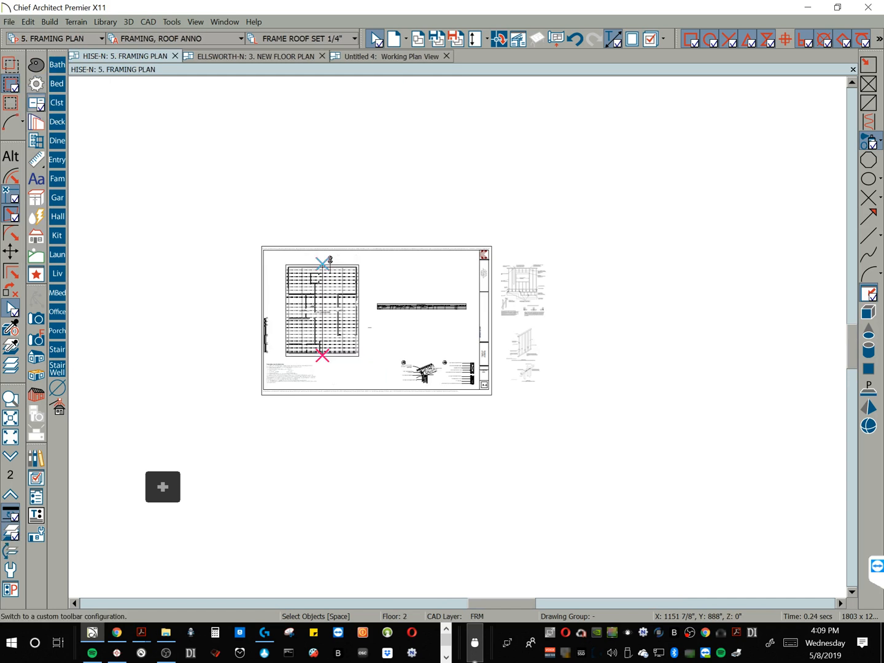
left_click(102, 38)
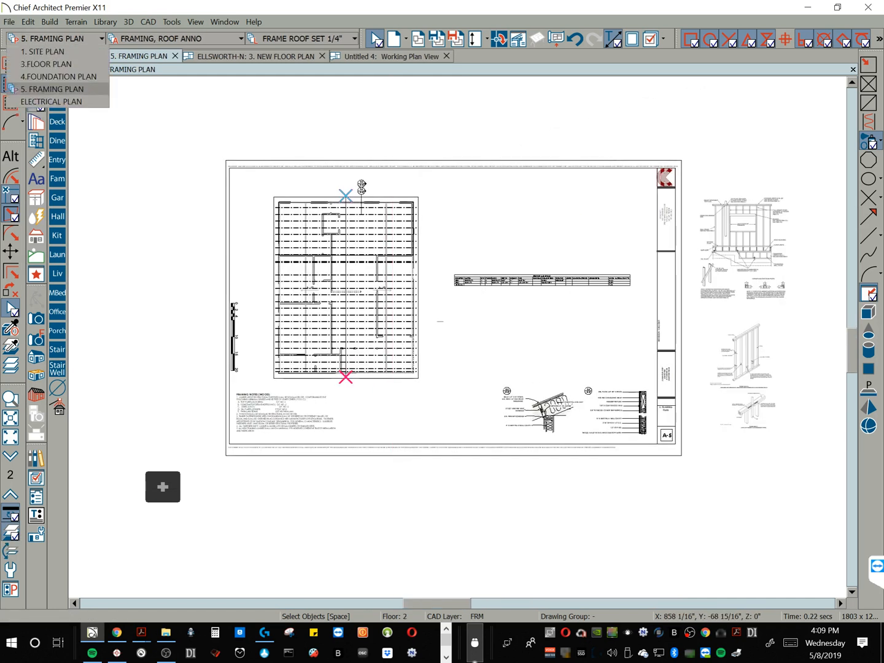
left_click(51, 101)
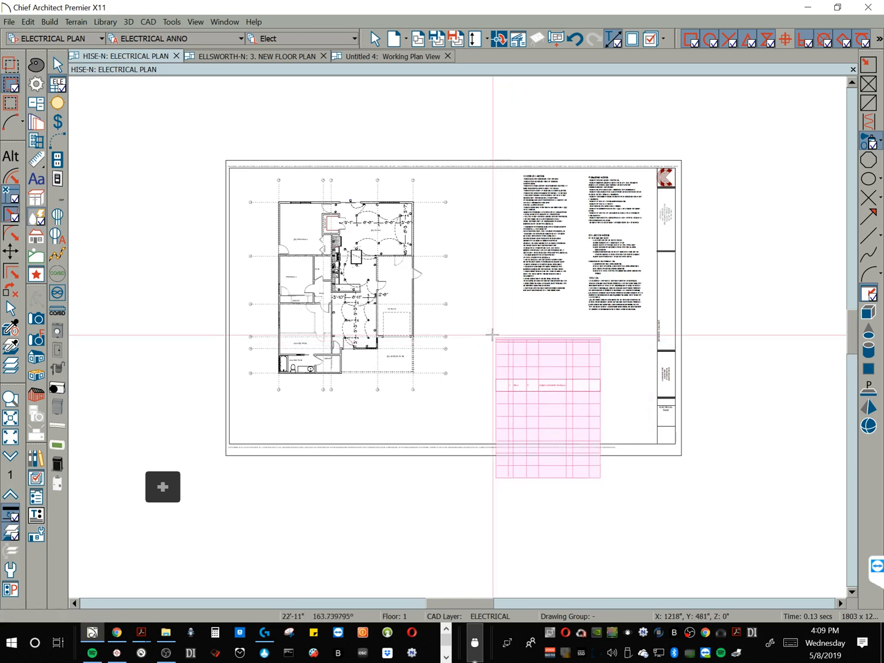
Step: Place the electrical schedule on the sheet and review its specification settings
left_click(543, 393)
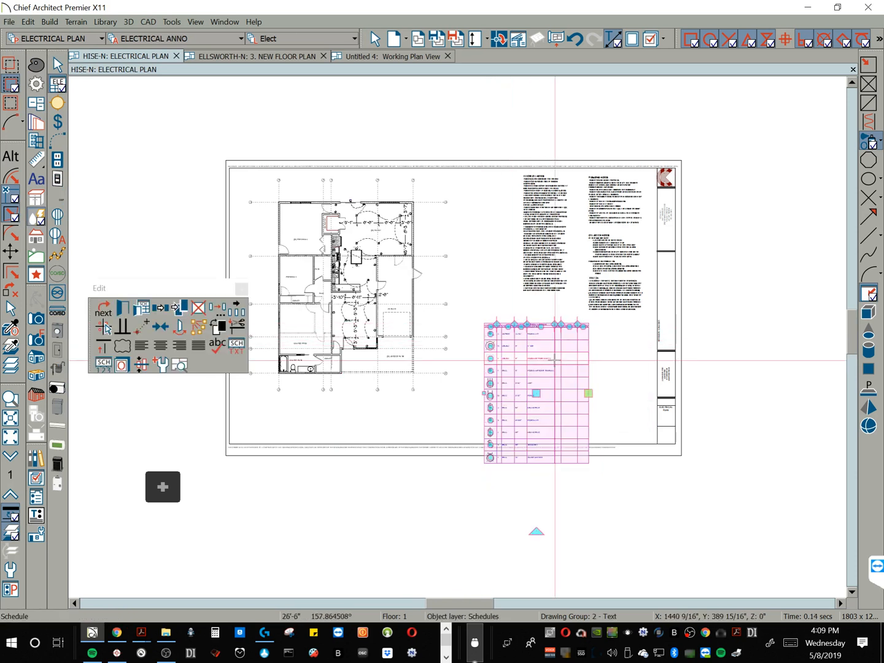
double_click(536, 393)
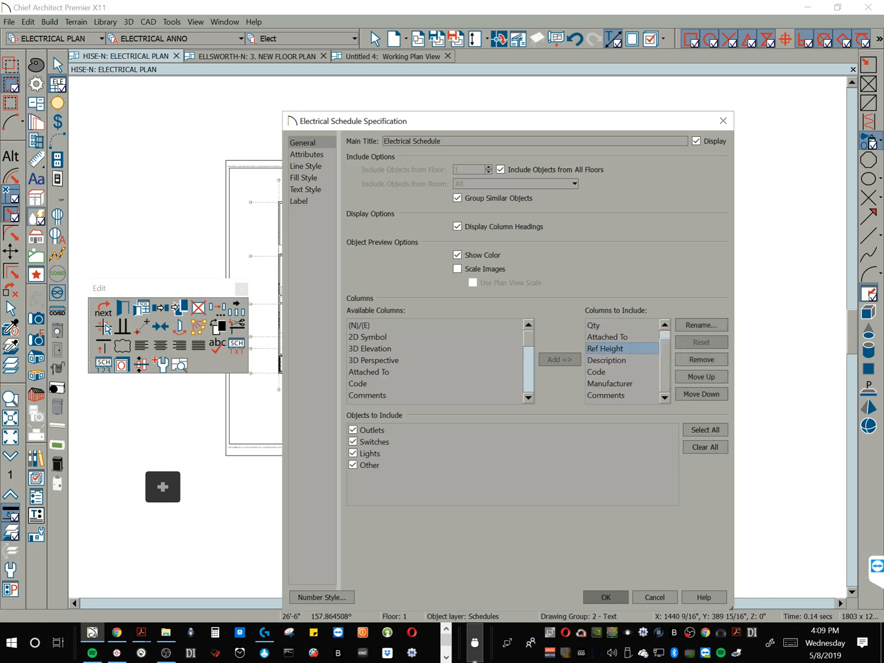
left_click(605, 597)
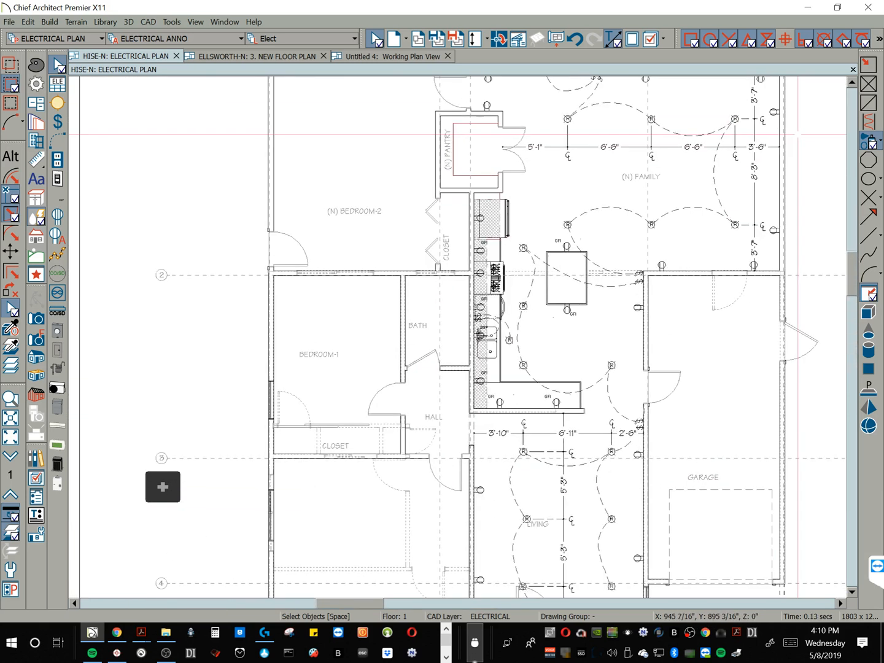
left_click(491, 219)
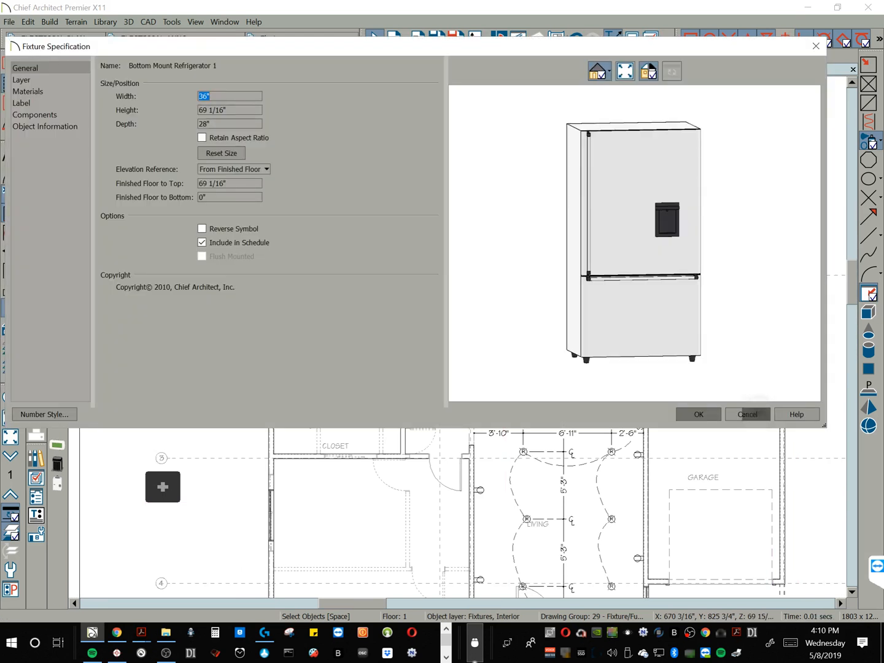
left_click(747, 414)
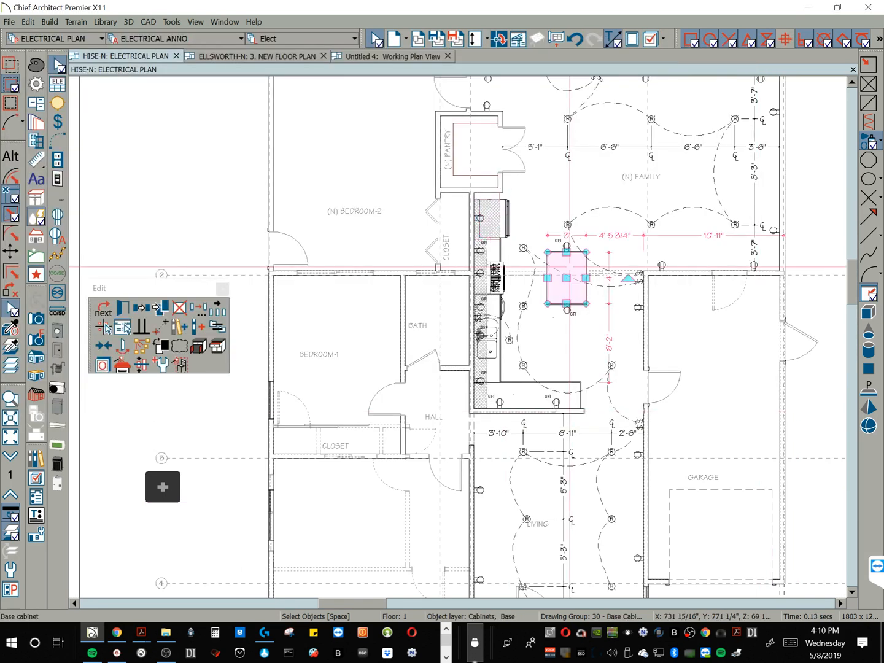